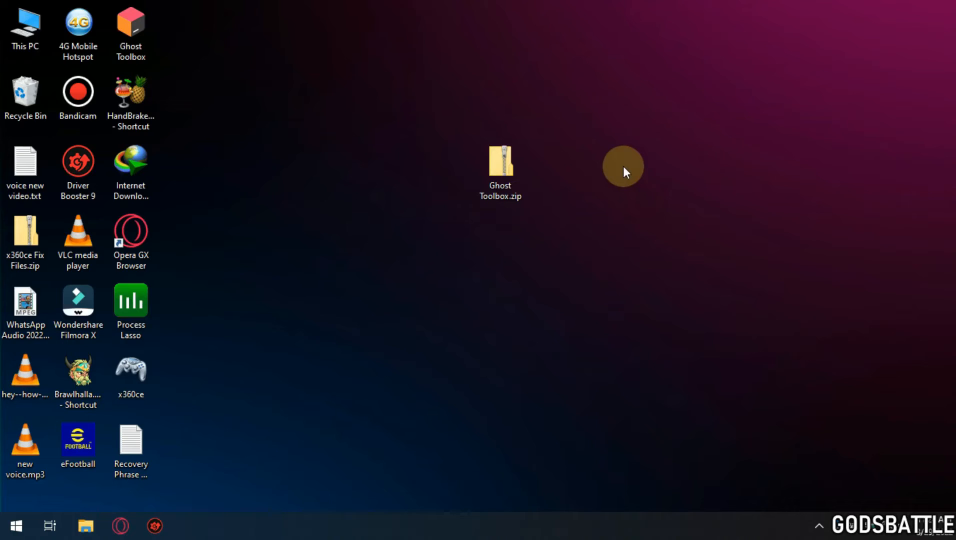
mouse_move(577, 253)
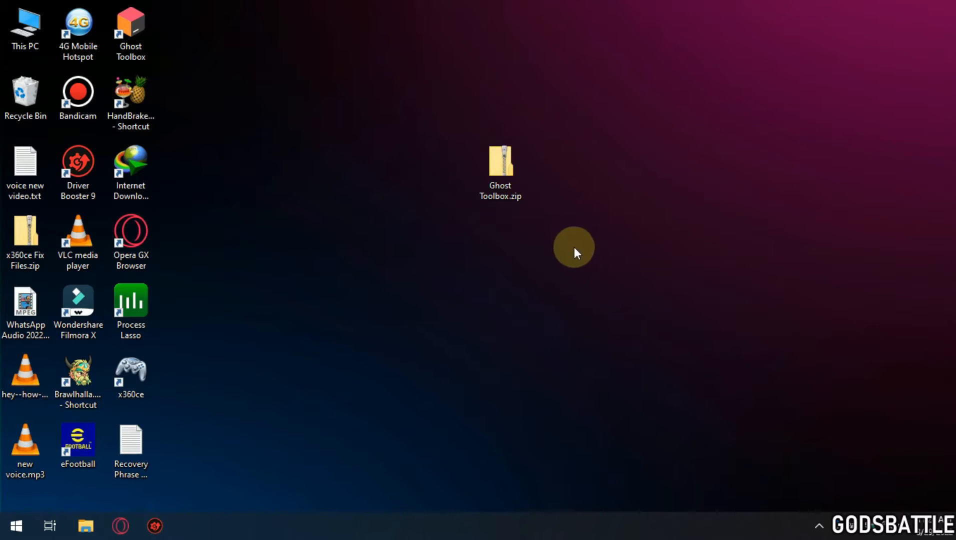
Step: Extract Ghost Toolbox.zip with 7-Zip into a Ghost Toolbox folder and select it
right_click(501, 160)
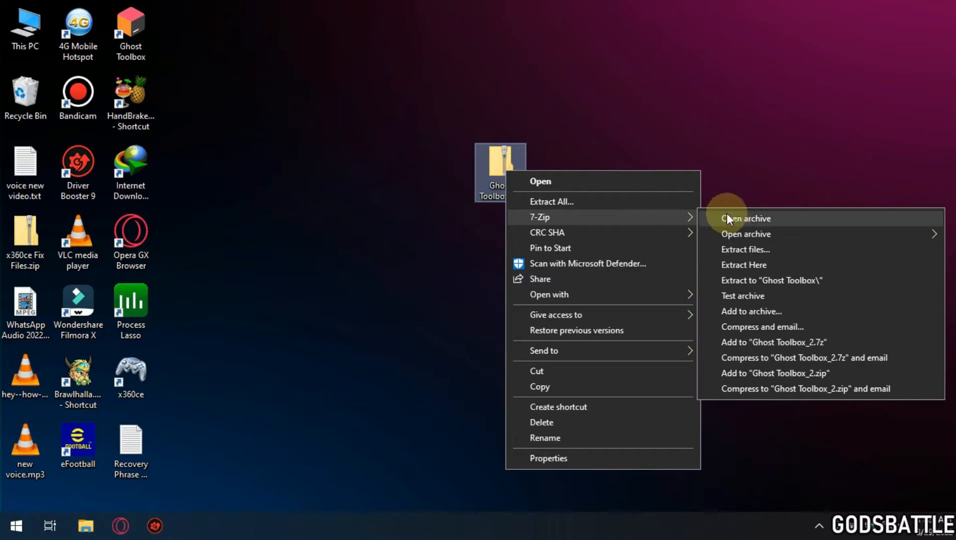
click(743, 265)
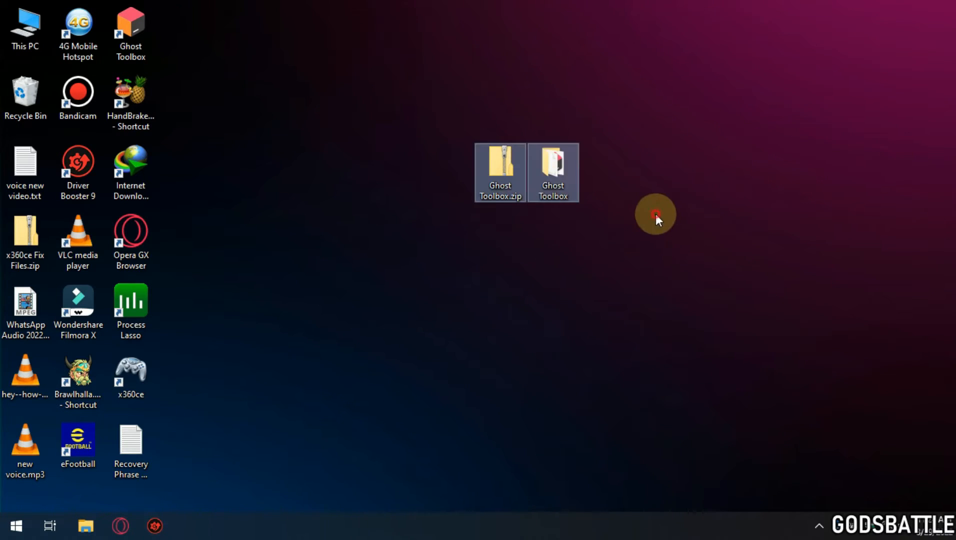
click(554, 170)
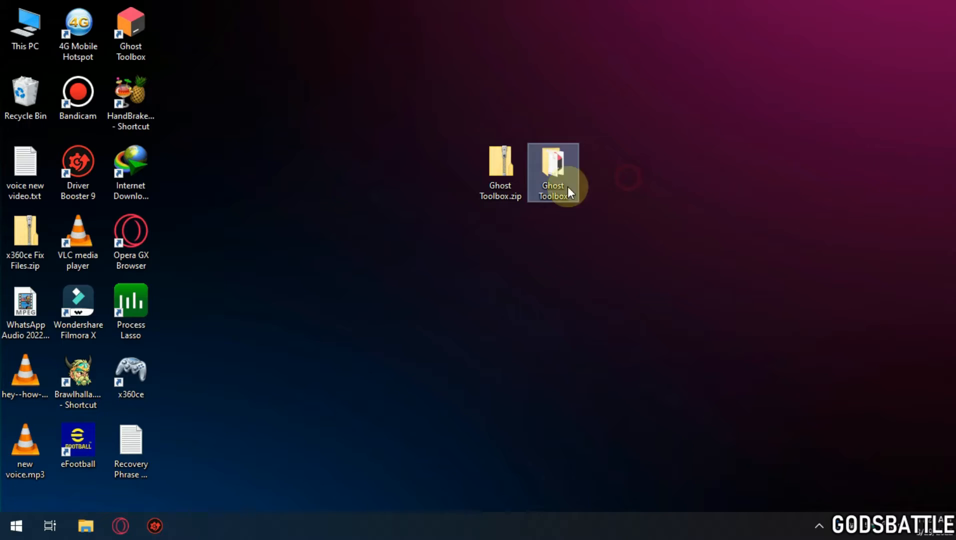
double_click(552, 170)
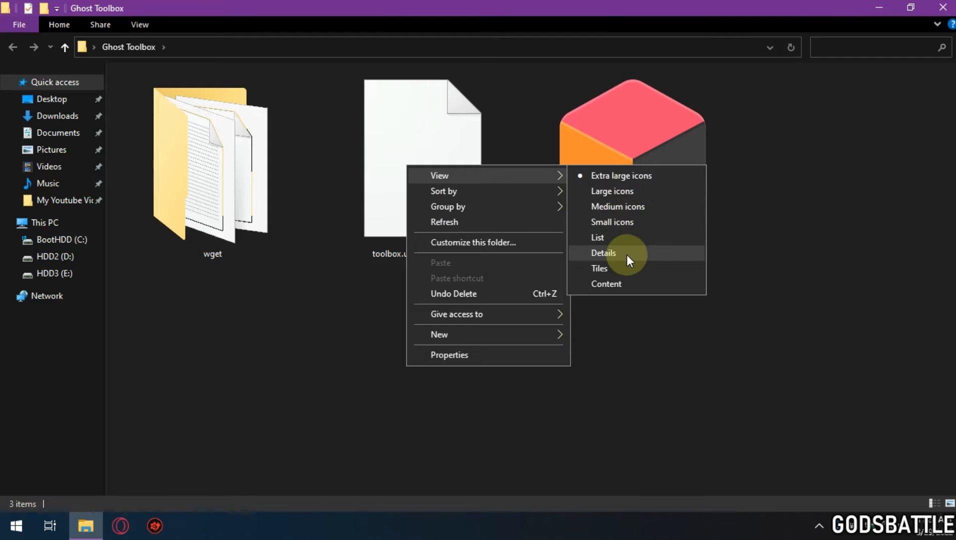
click(603, 252)
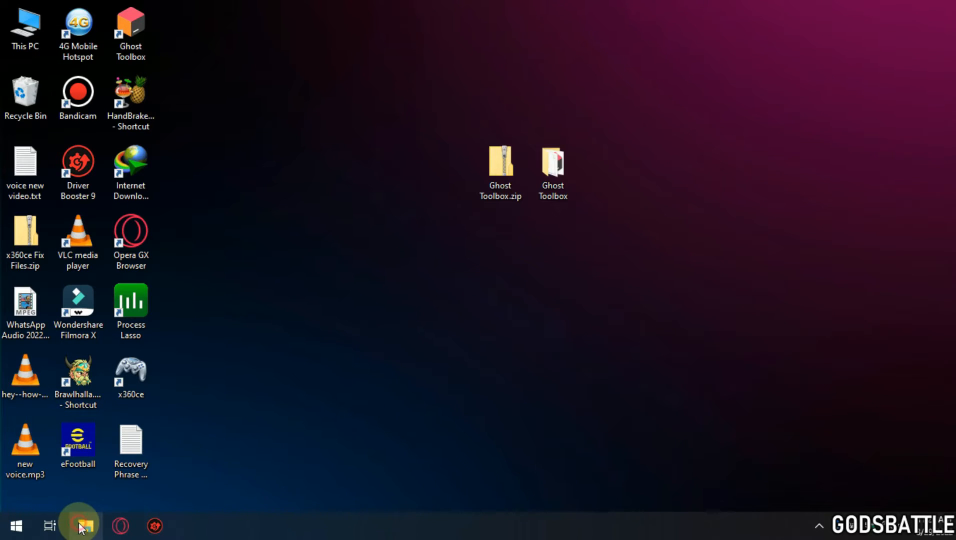
Step: Open File Explorer at the BootHDD (C:) drive to receive the Ghost Toolbox folder
click(80, 523)
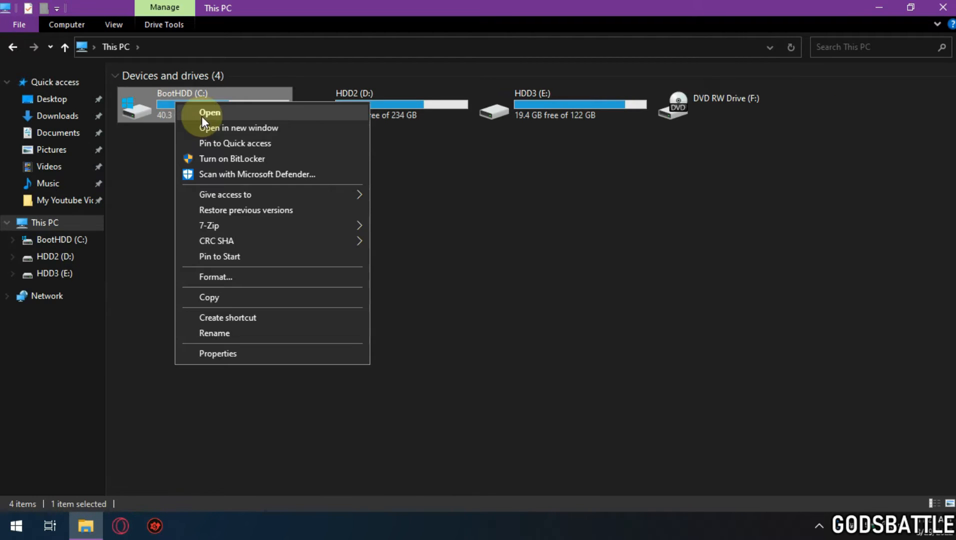
click(209, 112)
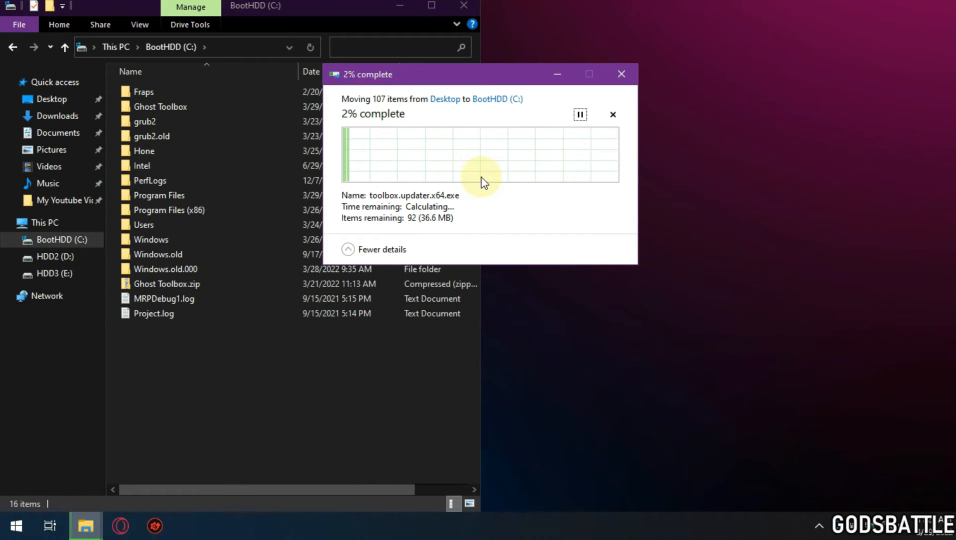
mouse_move(885, 472)
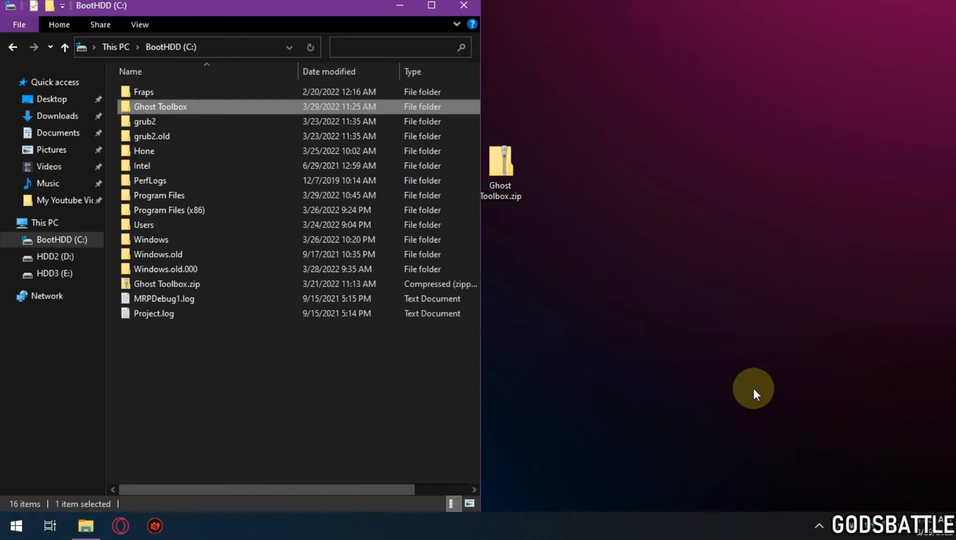
Step: Open C:\Ghost Toolbox and send toolbox.updater.x64.exe to the desktop as a shortcut
right_click(160, 107)
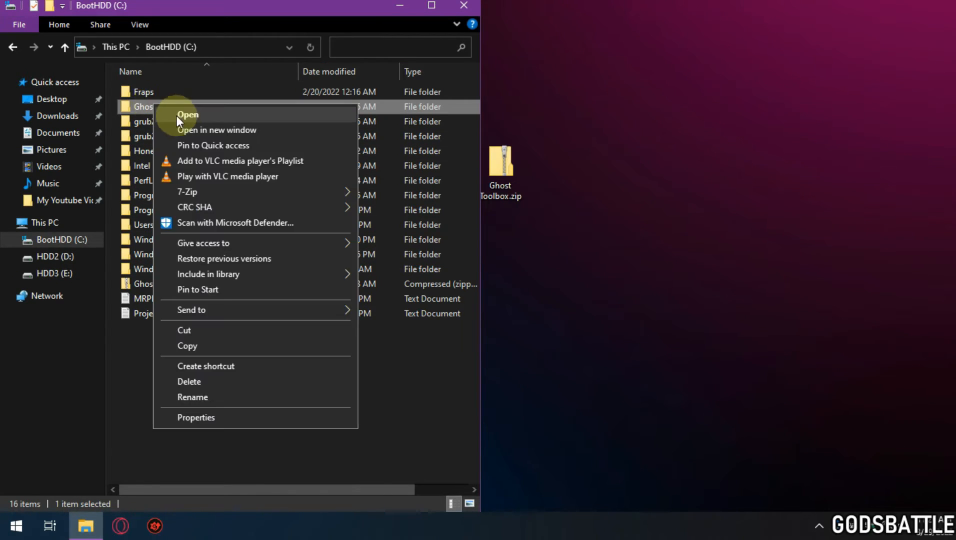
click(188, 114)
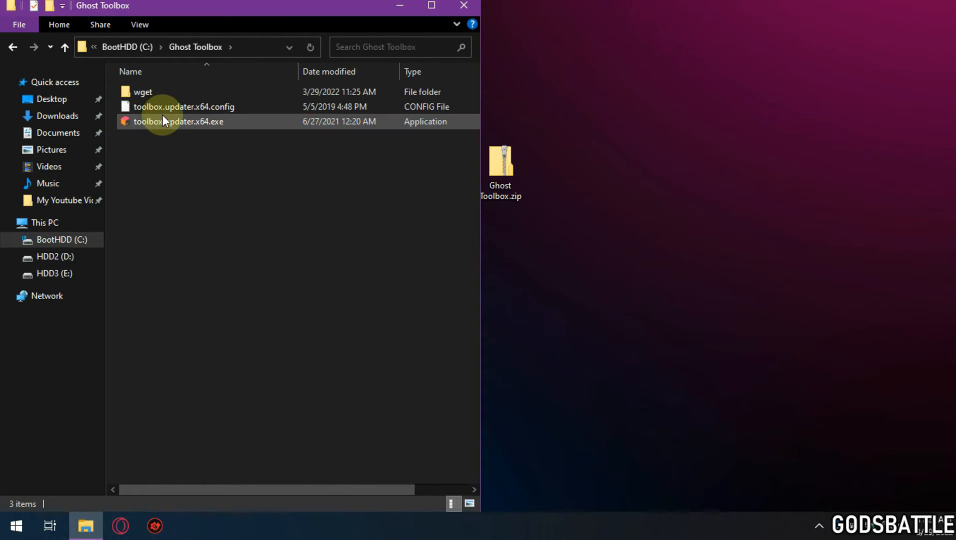
right_click(165, 121)
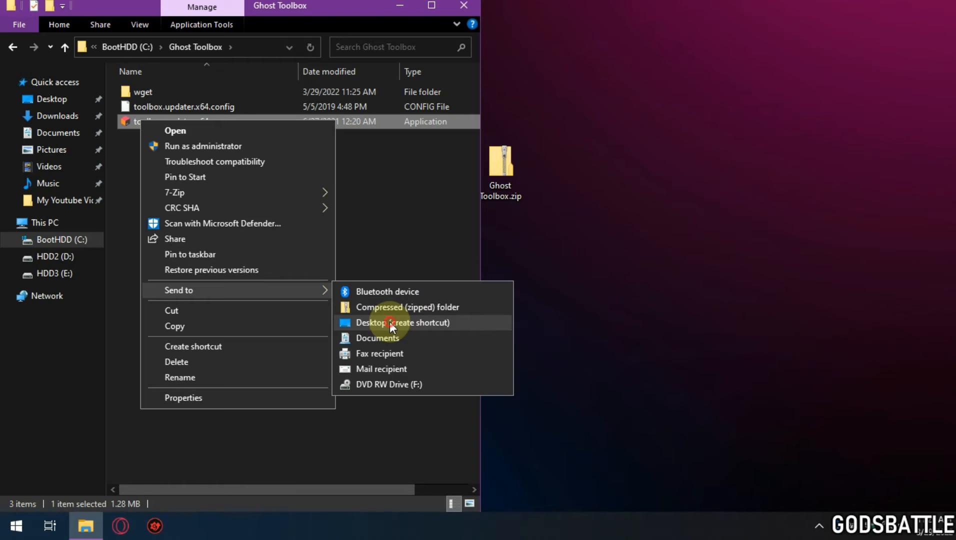
click(393, 322)
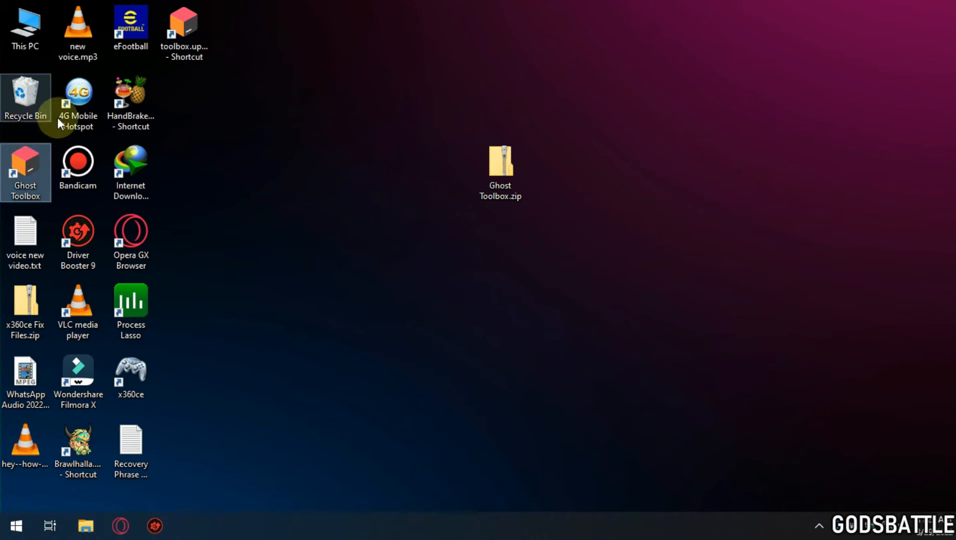
Step: Remove the old Ghost Toolbox shortcut and place the new one beneath Recycle Bin
right_click(185, 23)
text(Ghost Toolbox)
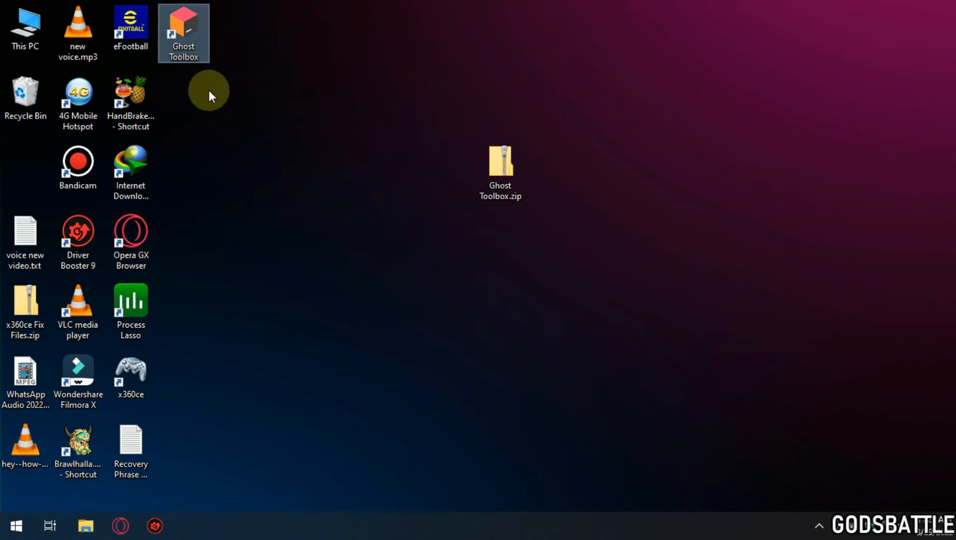
drag(183, 33, 26, 170)
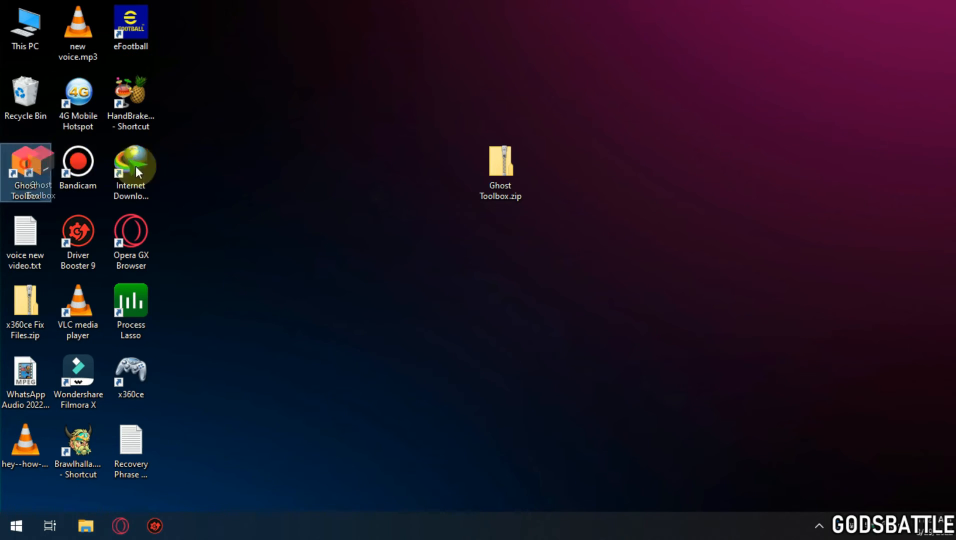